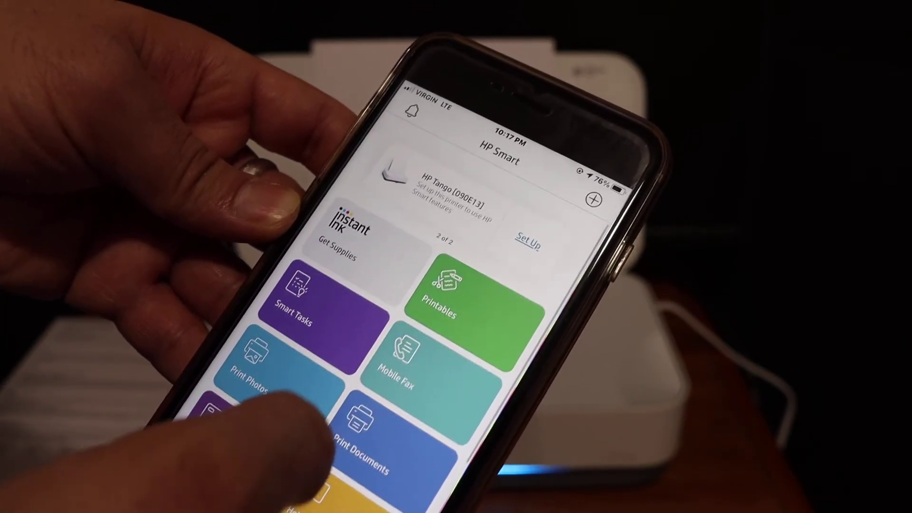
{"action": "scroll", "scroll_direction": "down", "scroll_amount": 3}
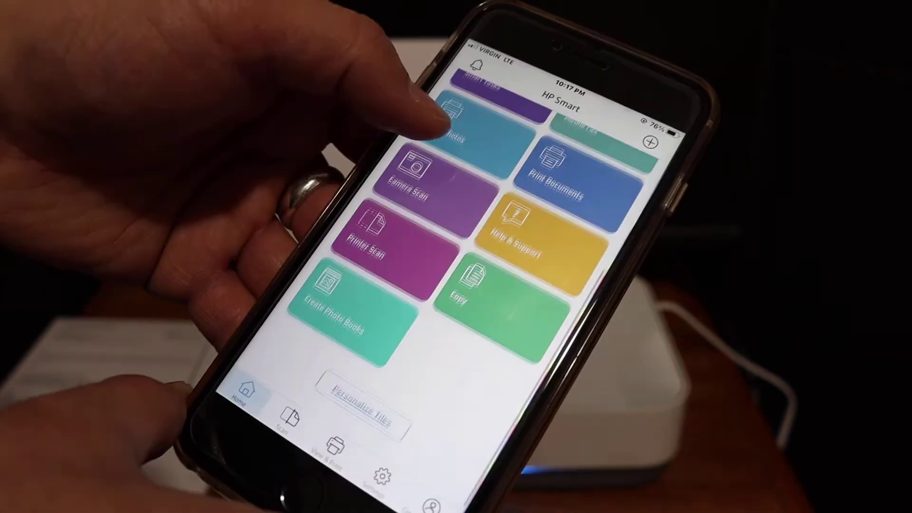